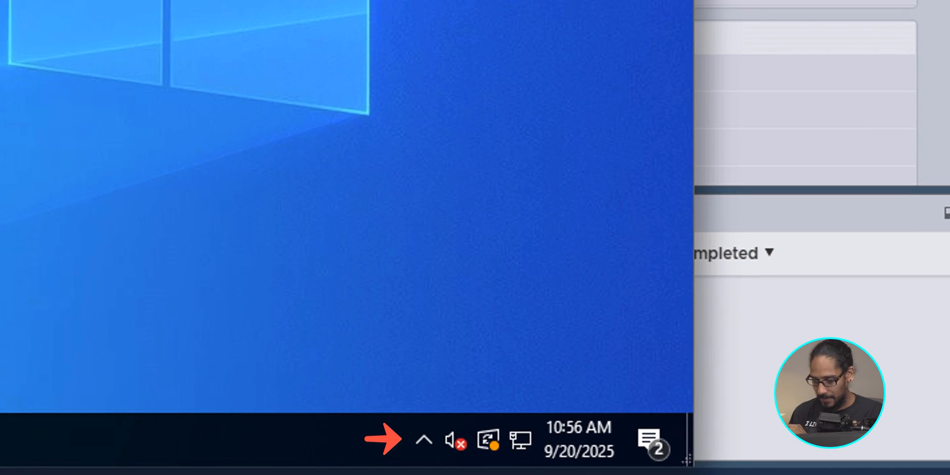
Expand the hidden tray icons to see OneDrive's crossed-out cloud icon.
{"action": "left_click", "coordinate": [424, 441]}
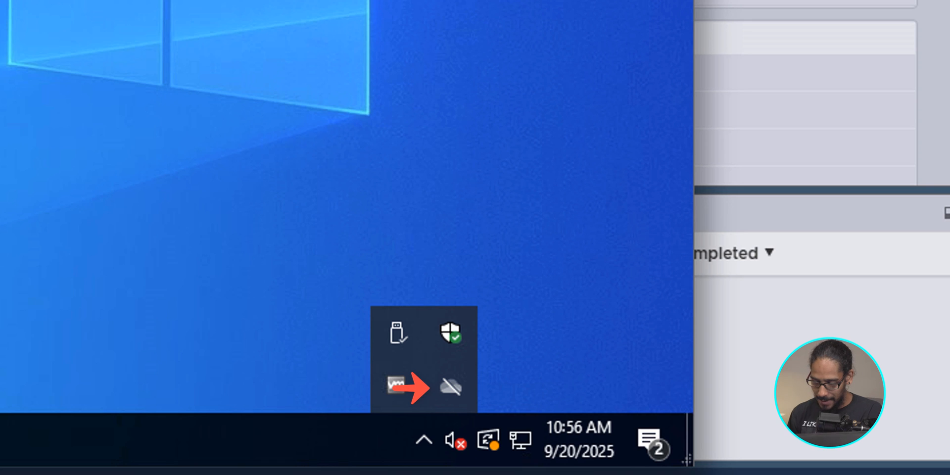
{"action": "mouse_move", "coordinate": [451, 386]}
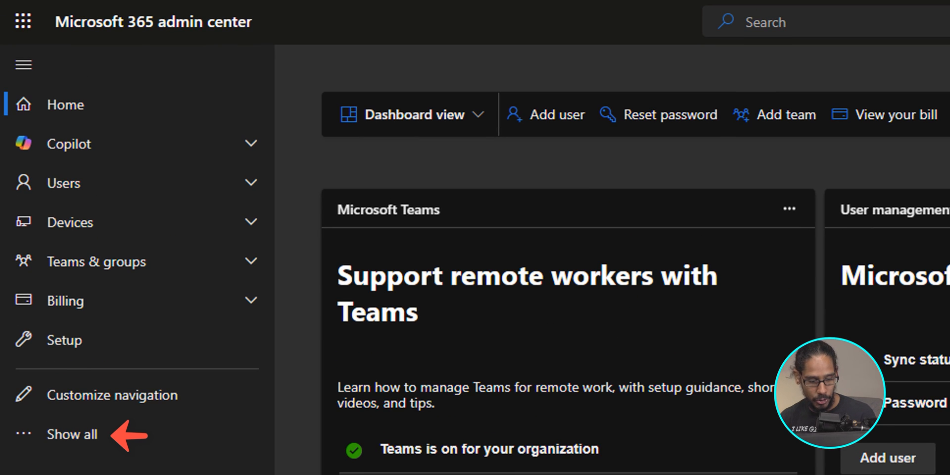
Open Microsoft Intune from Admin centers and view the Windows devices list.
{"action": "left_click", "coordinate": [71, 434]}
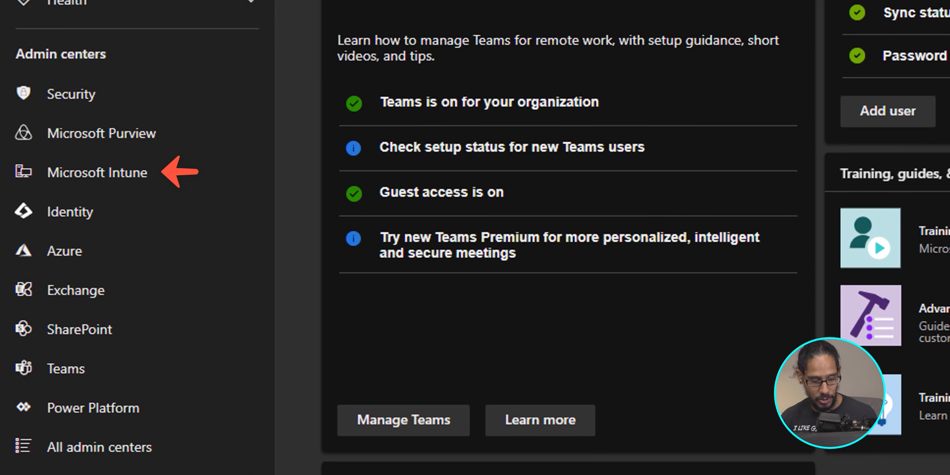
{"action": "left_click", "coordinate": [97, 172]}
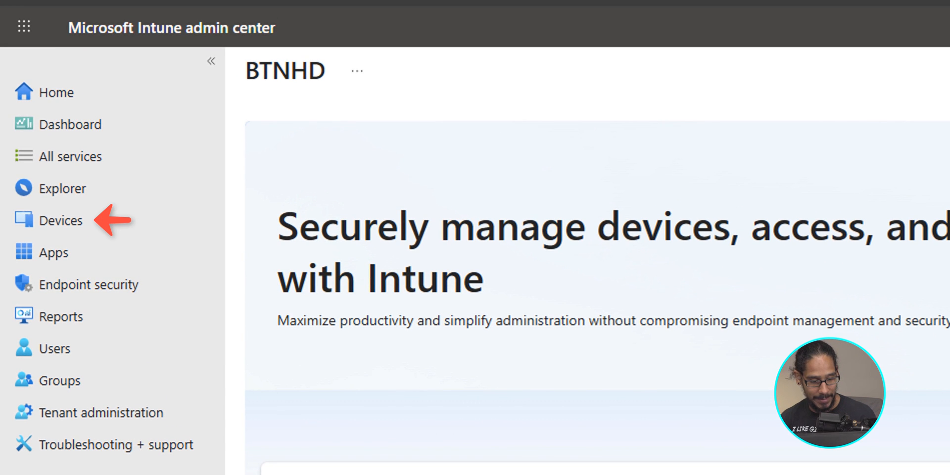
{"action": "left_click", "coordinate": [61, 219]}
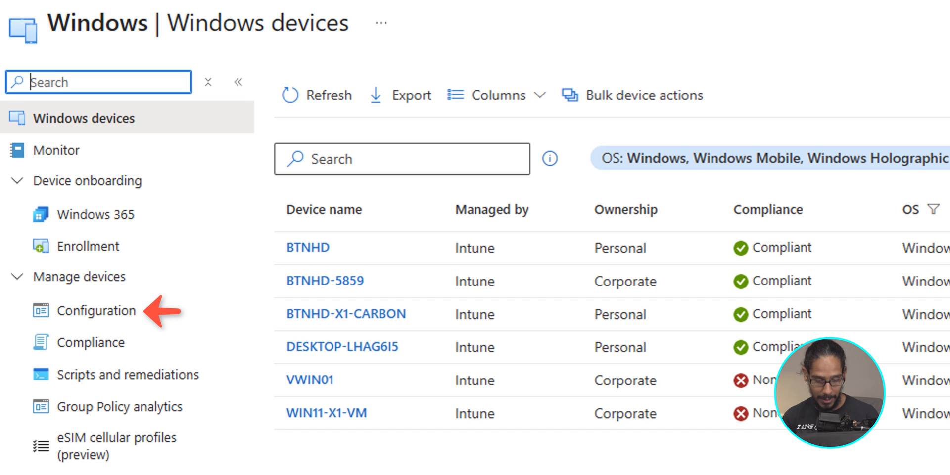
Start a new policy from the Windows Configuration page.
{"action": "left_click", "coordinate": [101, 310]}
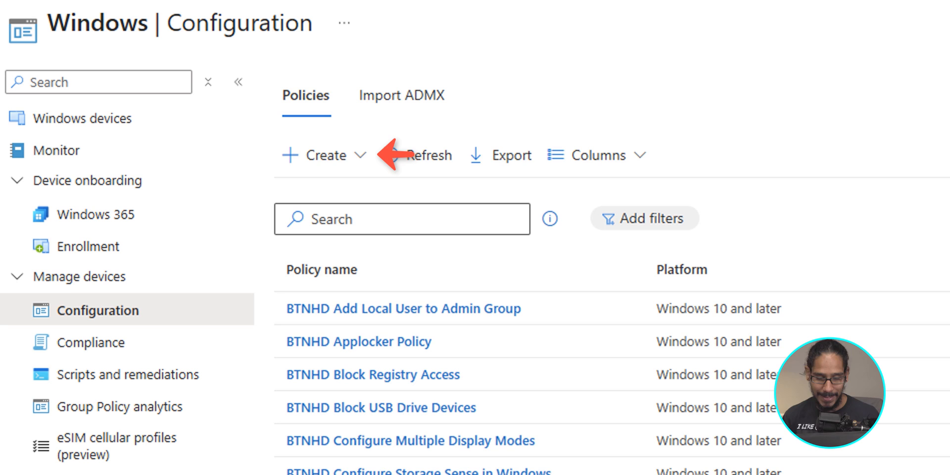
{"action": "left_click", "coordinate": [324, 155]}
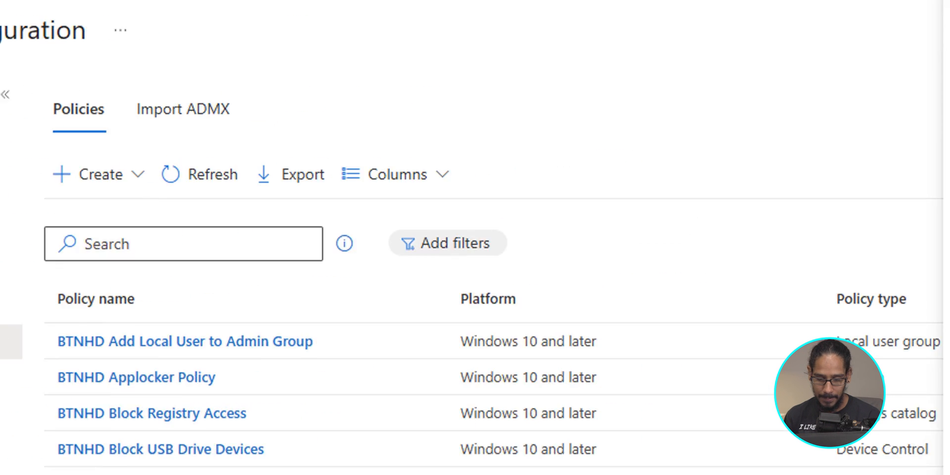
{"action": "left_click", "coordinate": [92, 175]}
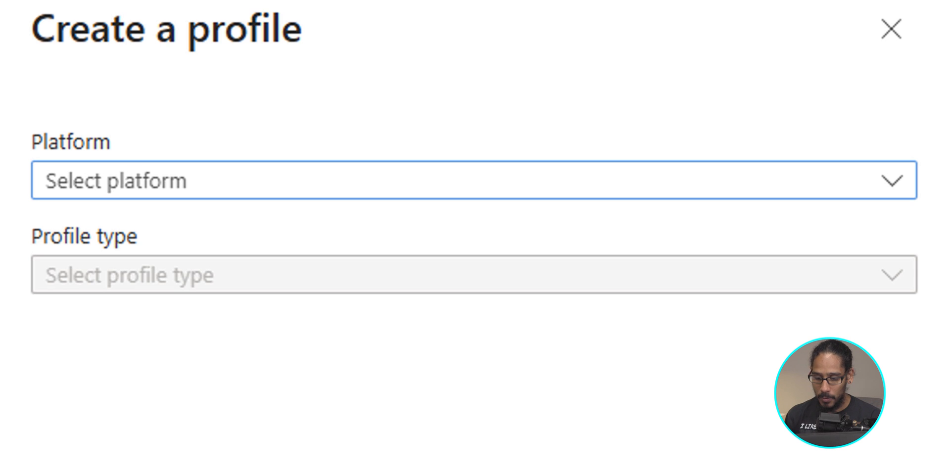
Choose Windows 10 and later platform with the Settings catalog profile type.
{"action": "left_click", "coordinate": [472, 181]}
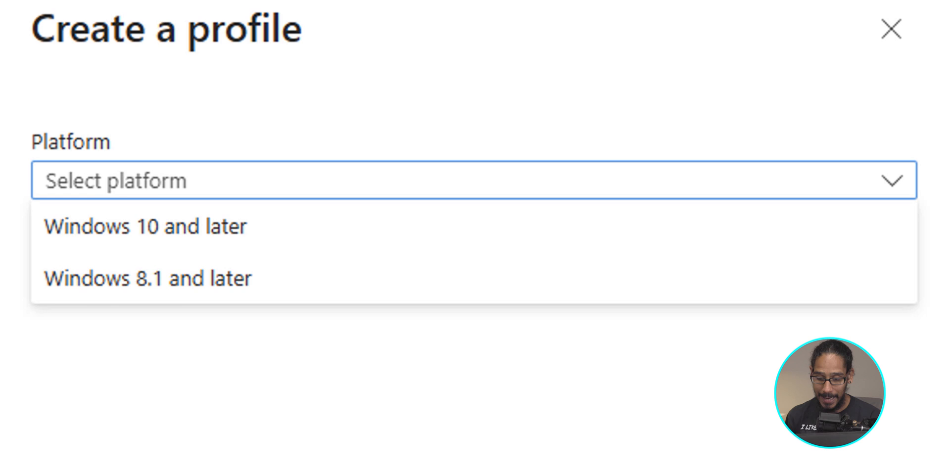
{"action": "left_click", "coordinate": [146, 226]}
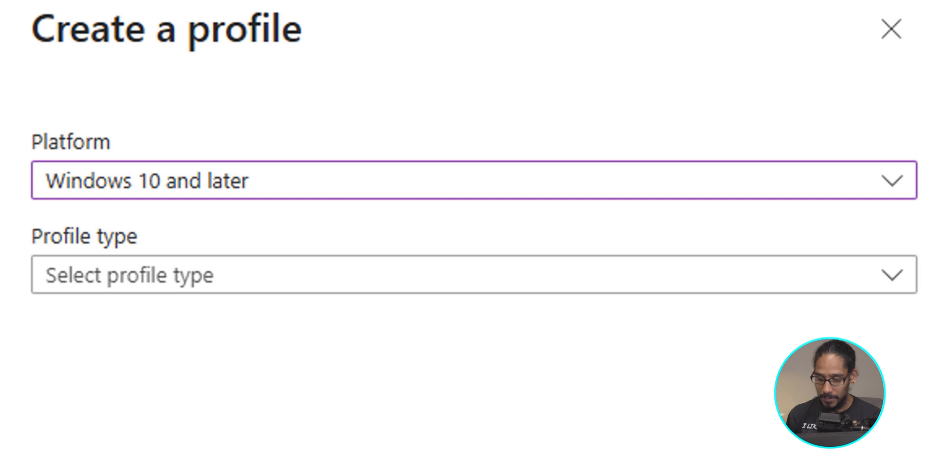
{"action": "left_click", "coordinate": [473, 275]}
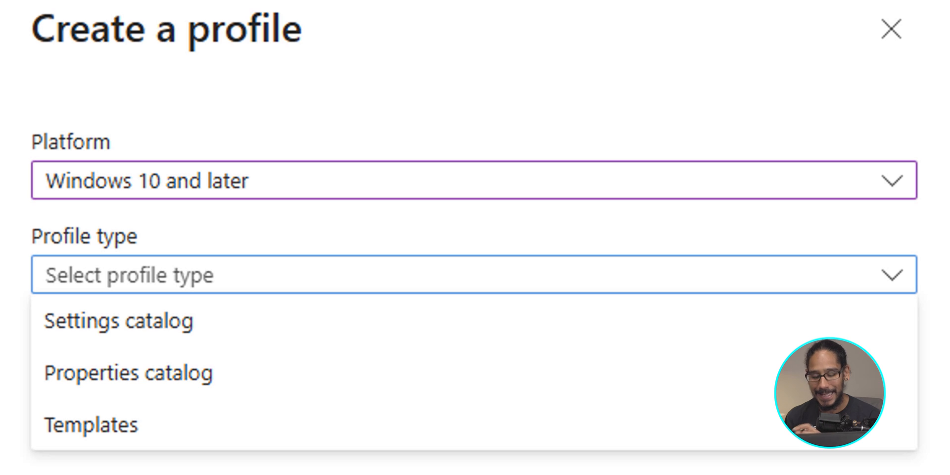
{"action": "left_click", "coordinate": [119, 321]}
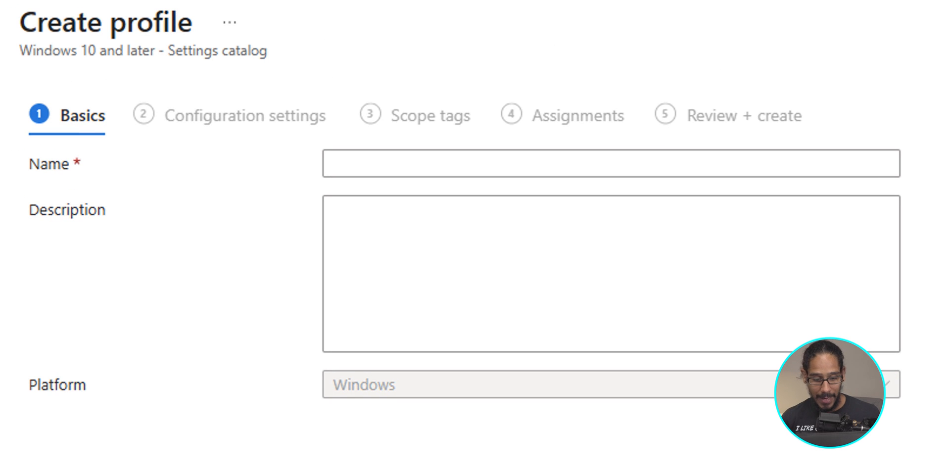
Name the profile 'BTNHD Configure OneDrive Auto Sign-In' and continue.
{"action": "type", "text": "BTNHD Configure OneDrive Auto Sign-In"}
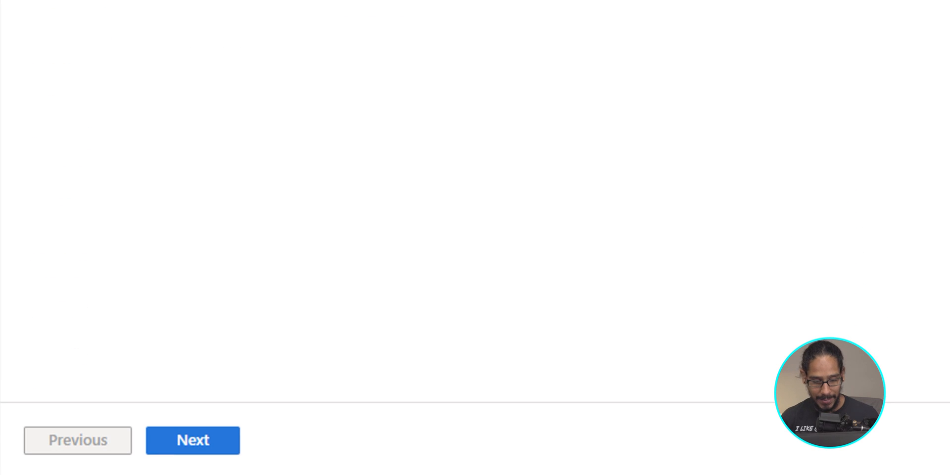
{"action": "left_click", "coordinate": [193, 440]}
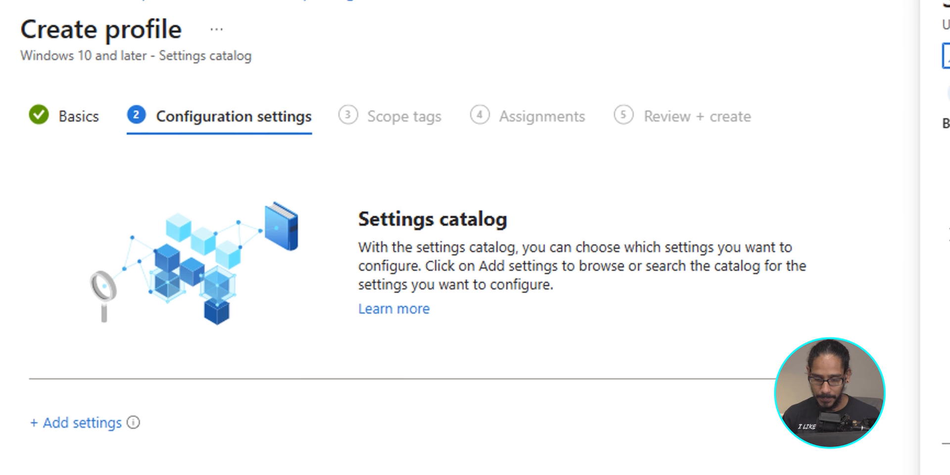
Search the catalog for 'Silently sign in users to the OneDrive' and add it.
{"action": "left_click", "coordinate": [76, 422]}
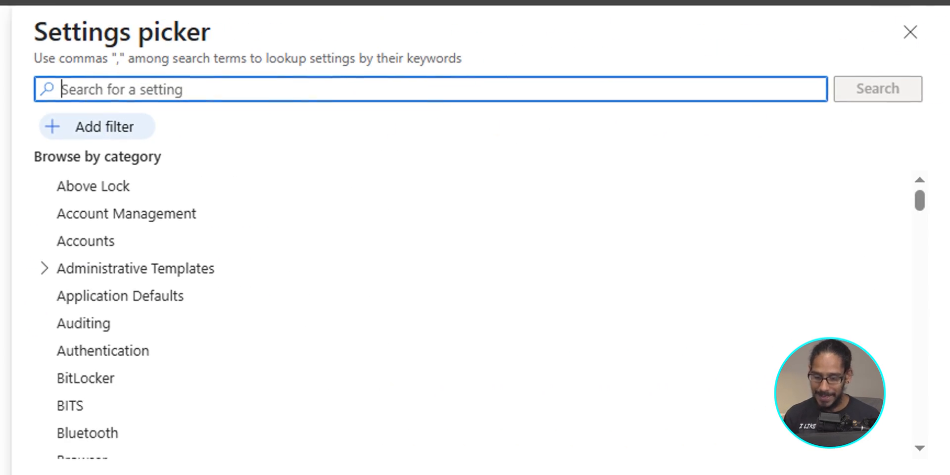
{"action": "type", "text": "Silently sign in users to the OneDrive"}
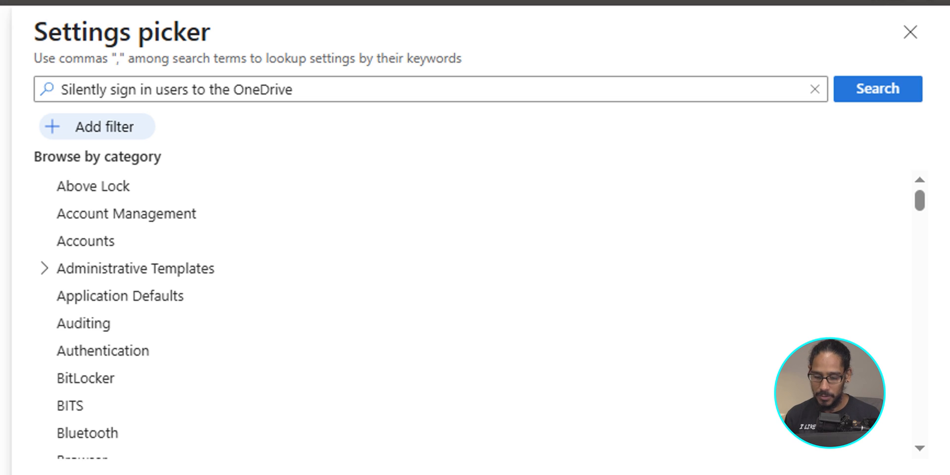
{"action": "left_click", "coordinate": [877, 89]}
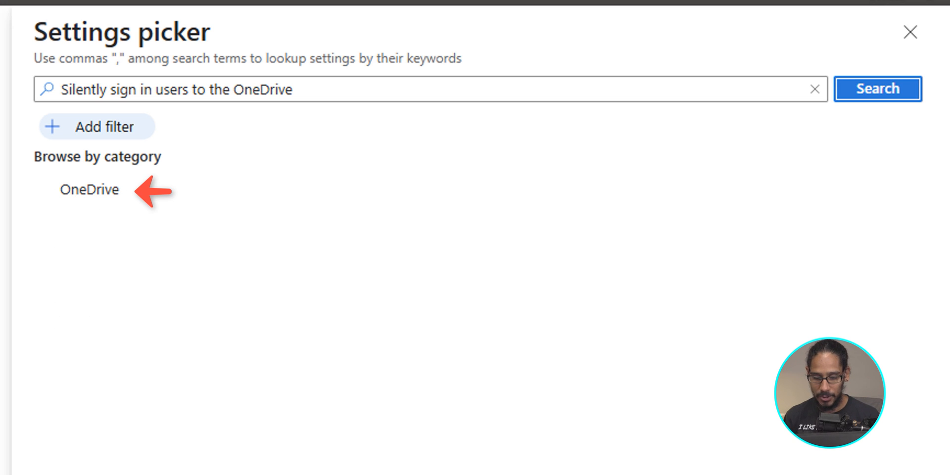
{"action": "left_click", "coordinate": [90, 189]}
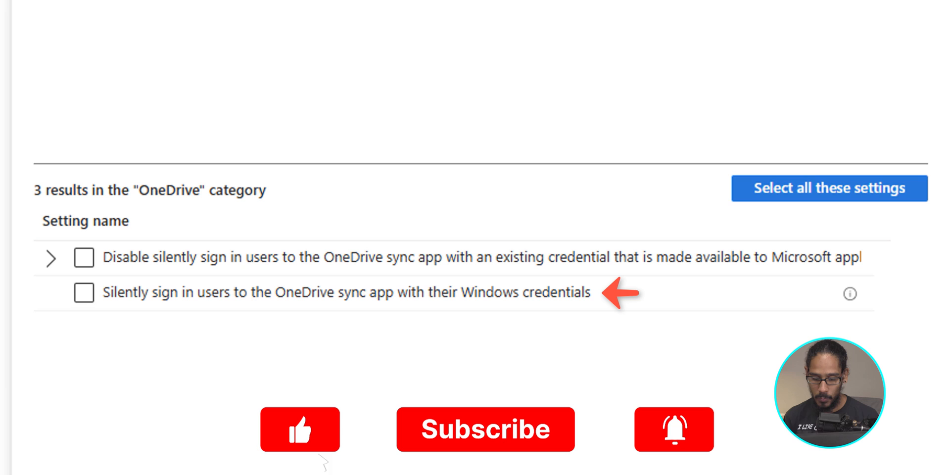
{"action": "left_click", "coordinate": [84, 293]}
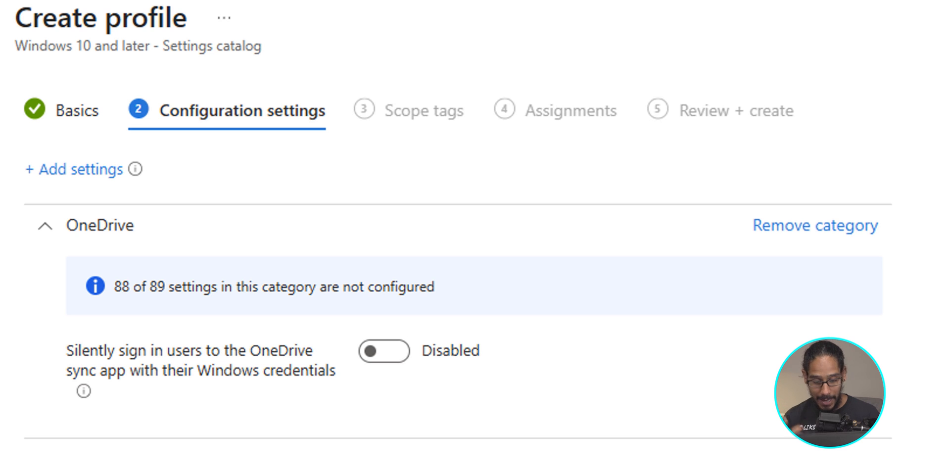
Set silent OneDrive sign-in to Enabled.
{"action": "left_click", "coordinate": [384, 351]}
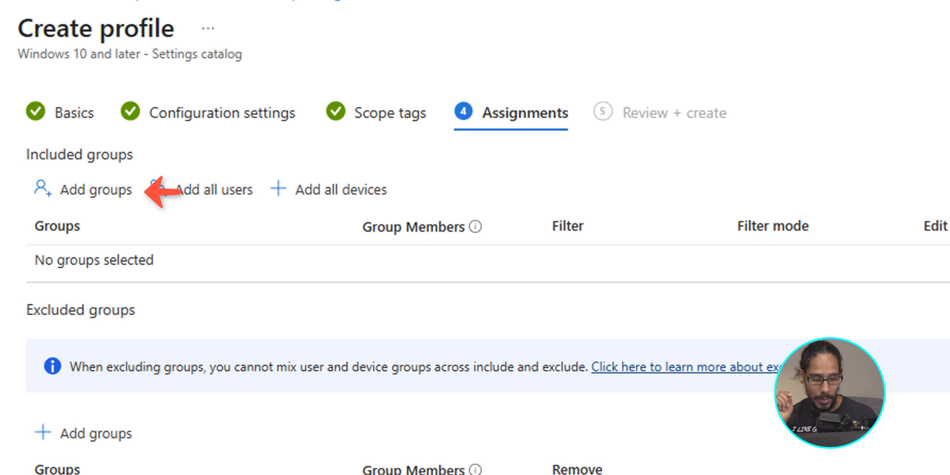
Include the BTNHD DEVICES TESTING ONLY group in assignments and continue to review.
{"action": "left_click", "coordinate": [94, 189]}
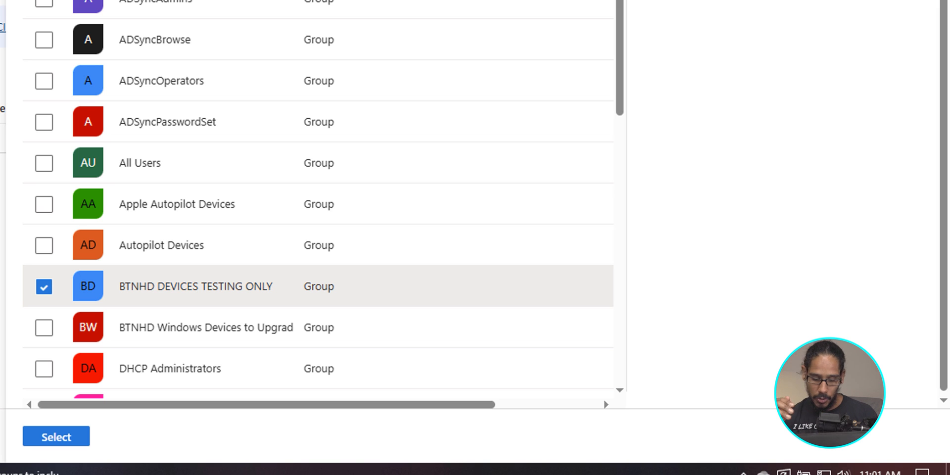
{"action": "left_click", "coordinate": [56, 436]}
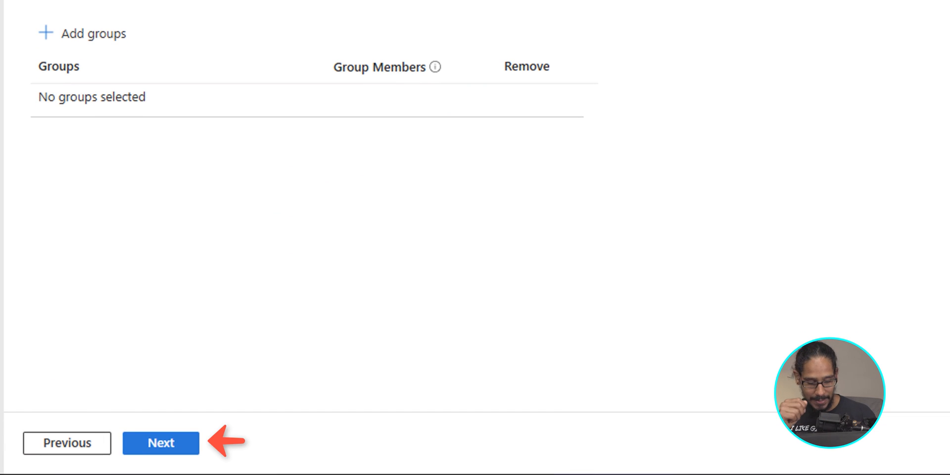
{"action": "left_click", "coordinate": [160, 443]}
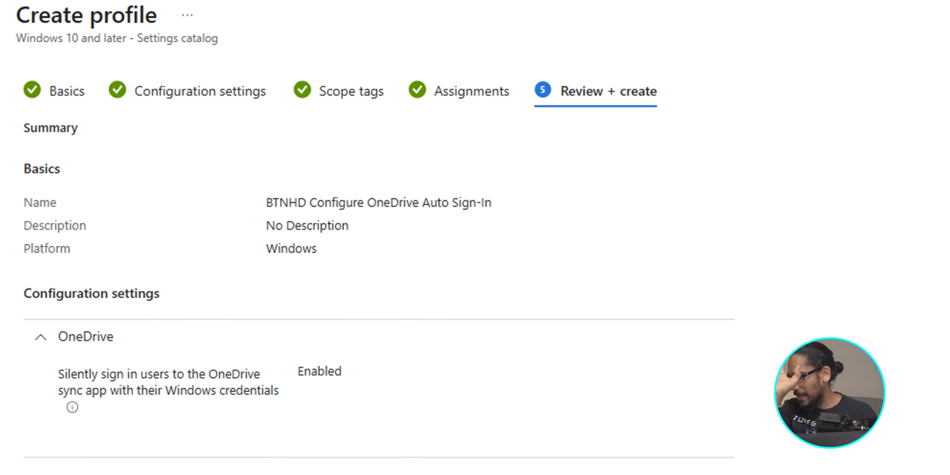
Review the summary and create the OneDrive auto sign-in policy.
{"action": "scroll", "scroll_direction": "down", "scroll_amount": 3}
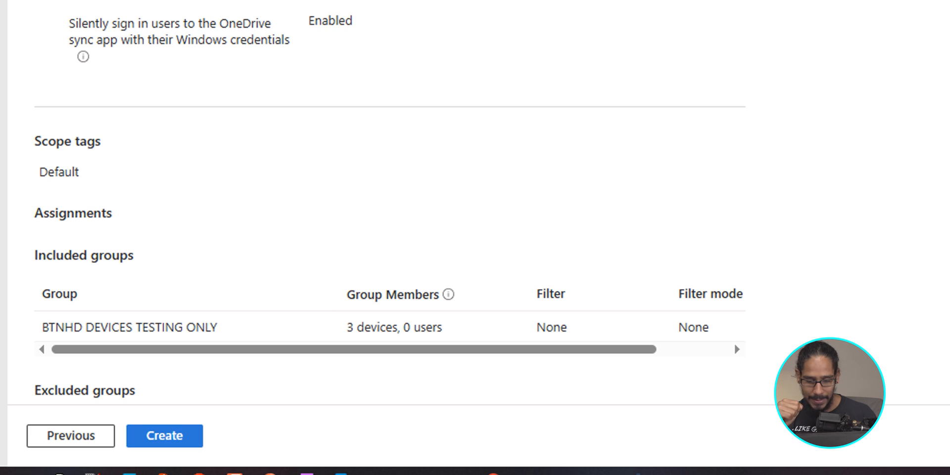
{"action": "left_click", "coordinate": [164, 436]}
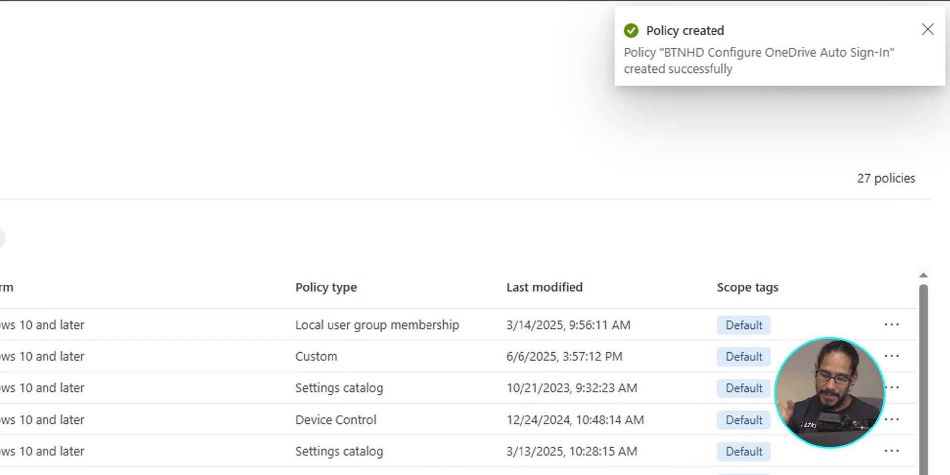